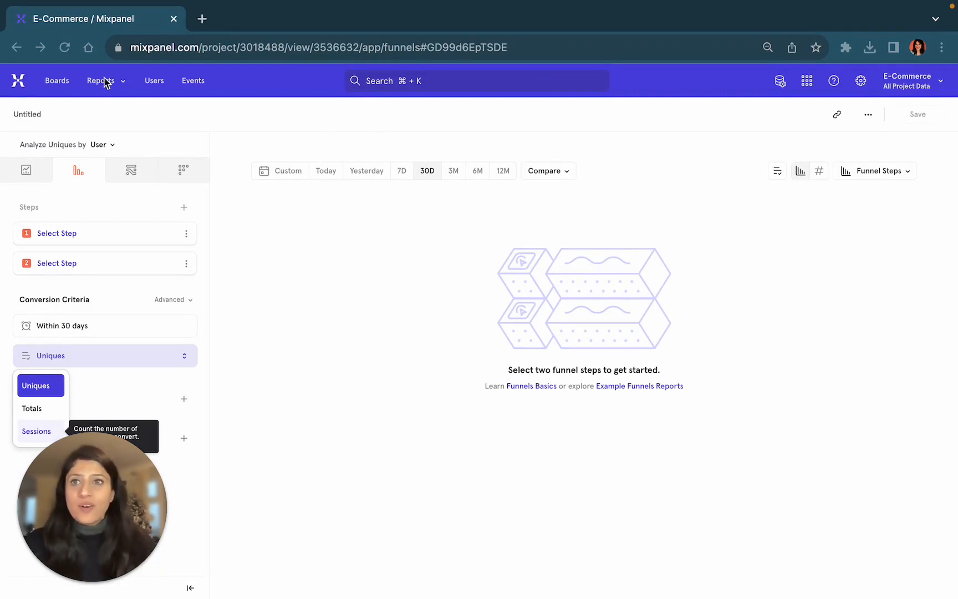
Step: Keep unique-user counting and set steps 1–3 to Product Viewed, Product Added and Cart Viewed
{"action": "left_click", "coordinate": [101, 80]}
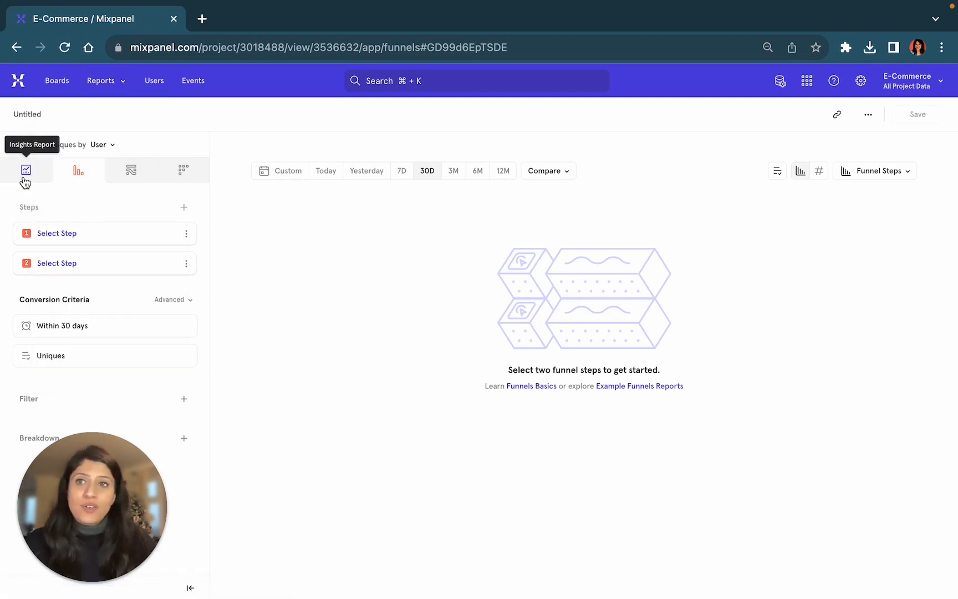
{"action": "mouse_move", "coordinate": [76, 170]}
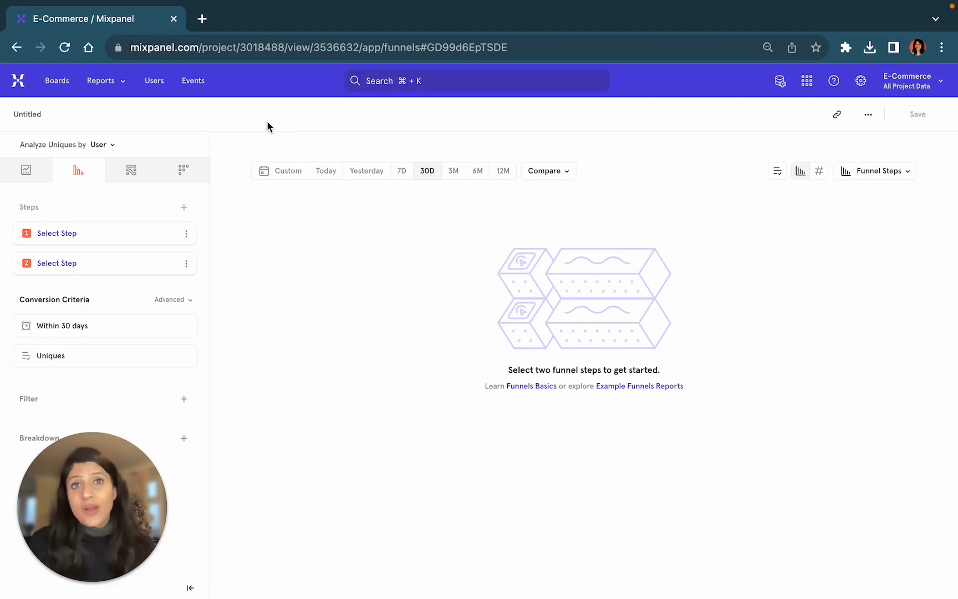
{"action": "mouse_move", "coordinate": [244, 140]}
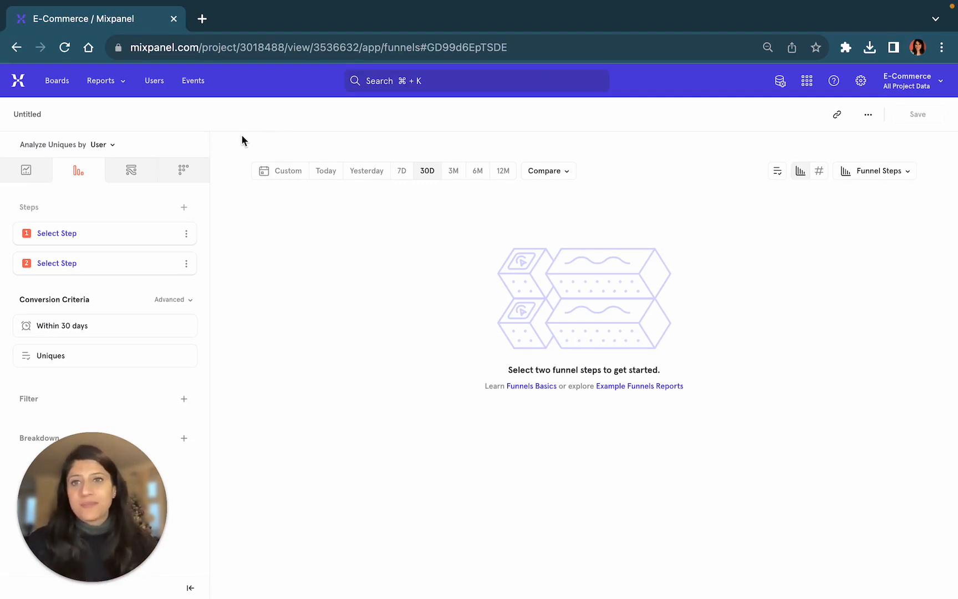
{"action": "mouse_move", "coordinate": [374, 342]}
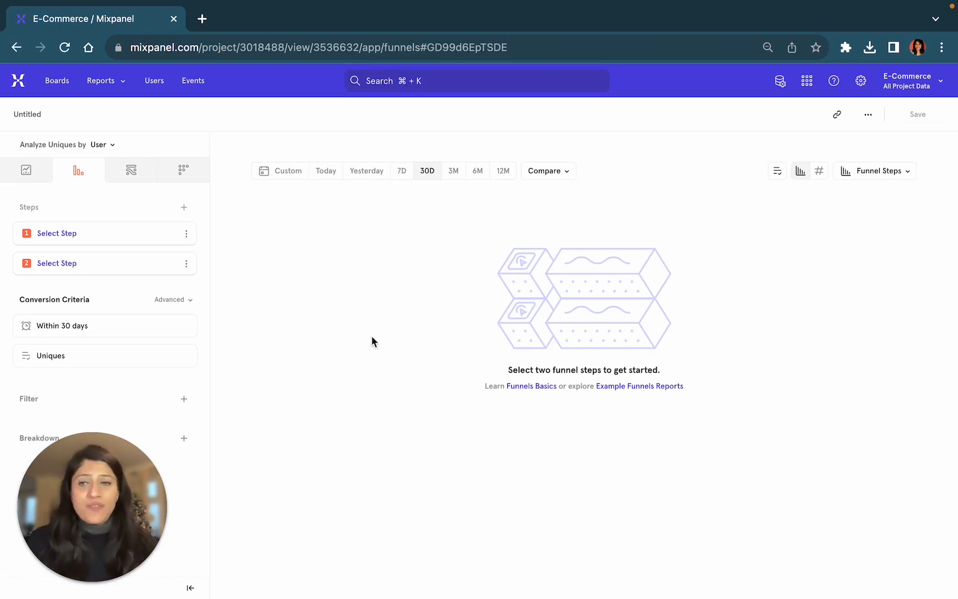
{"action": "mouse_move", "coordinate": [362, 522]}
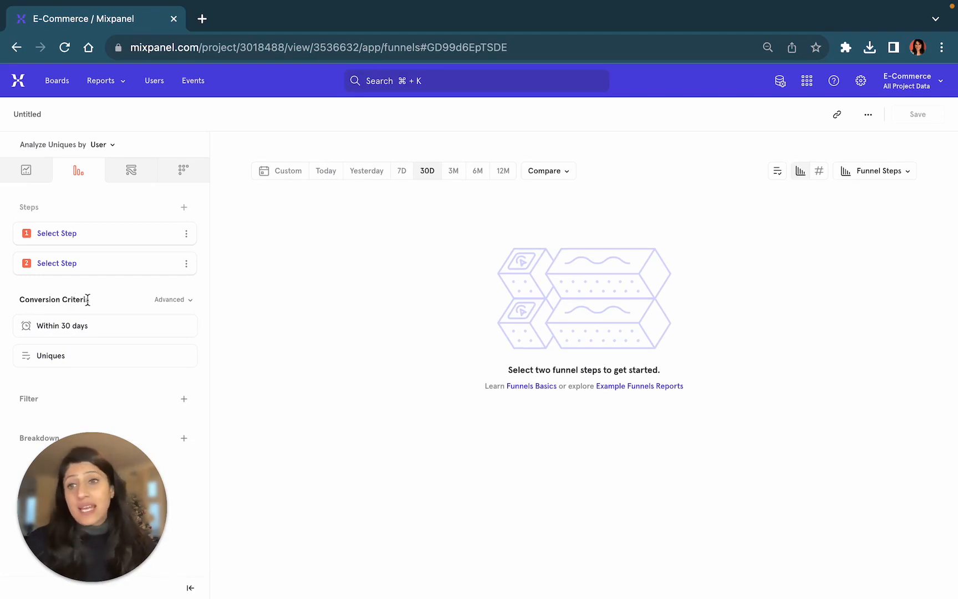
{"action": "mouse_move", "coordinate": [85, 326]}
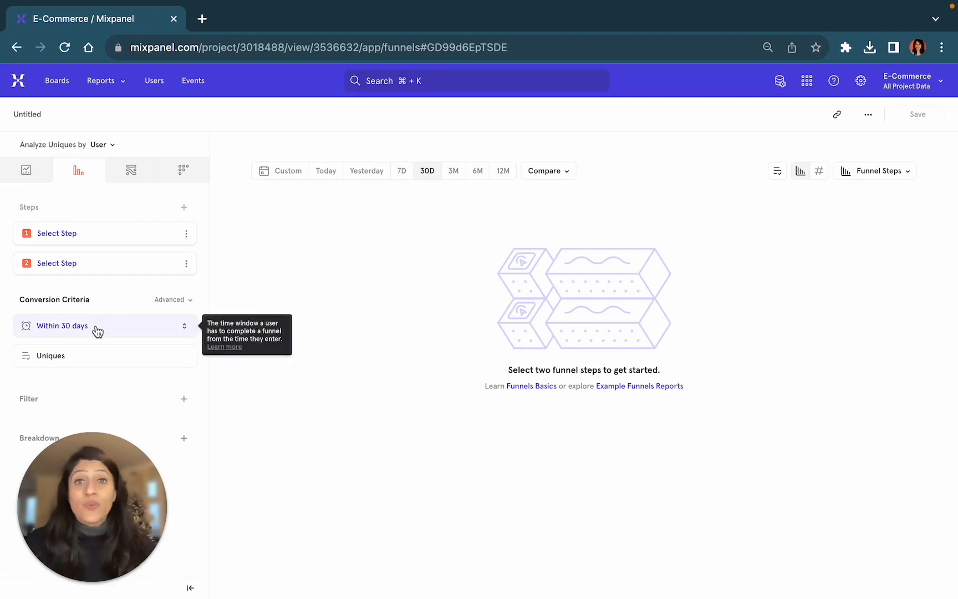
{"action": "mouse_move", "coordinate": [68, 356]}
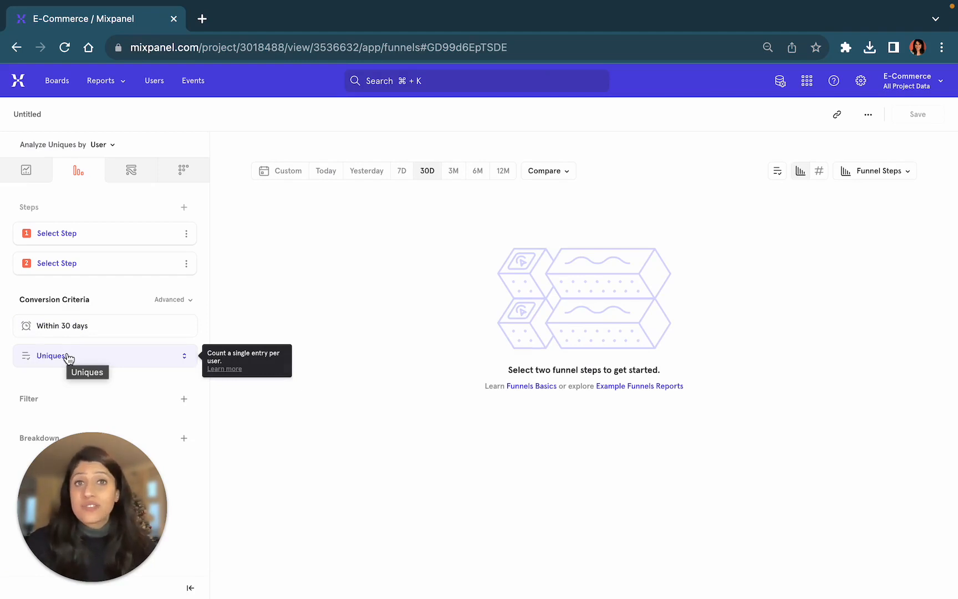
{"action": "mouse_move", "coordinate": [290, 497]}
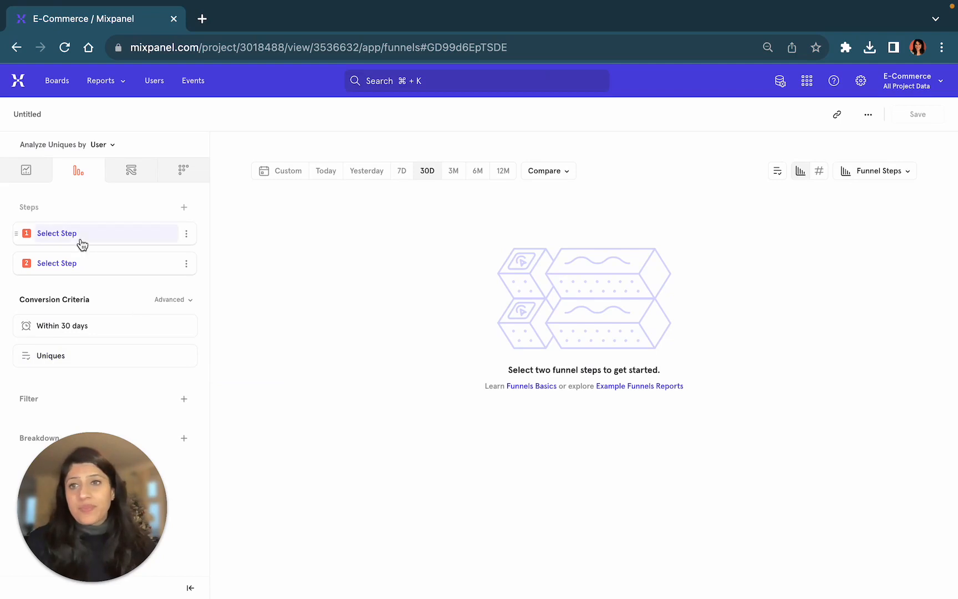
{"action": "left_click", "coordinate": [57, 233]}
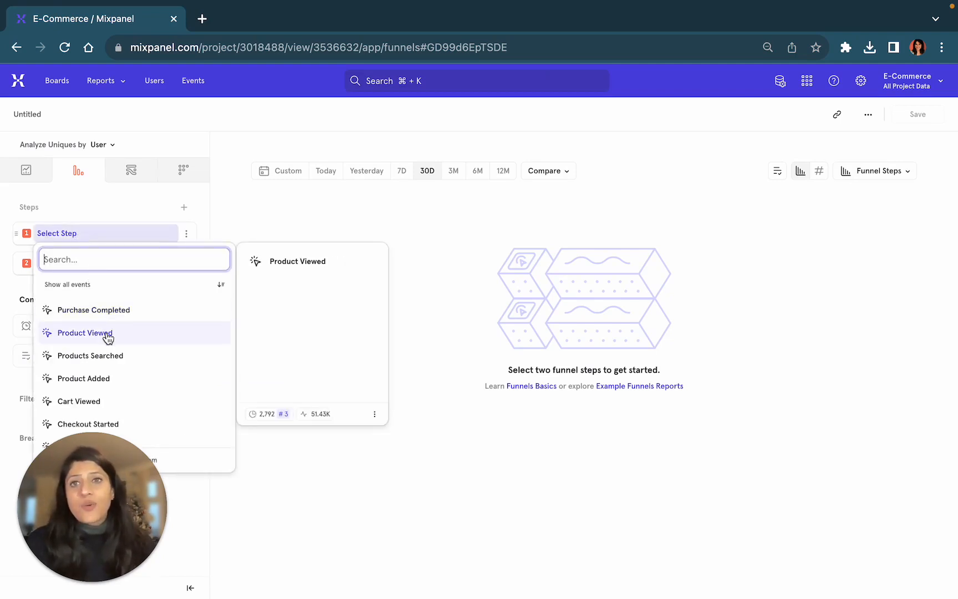
{"action": "left_click", "coordinate": [84, 333]}
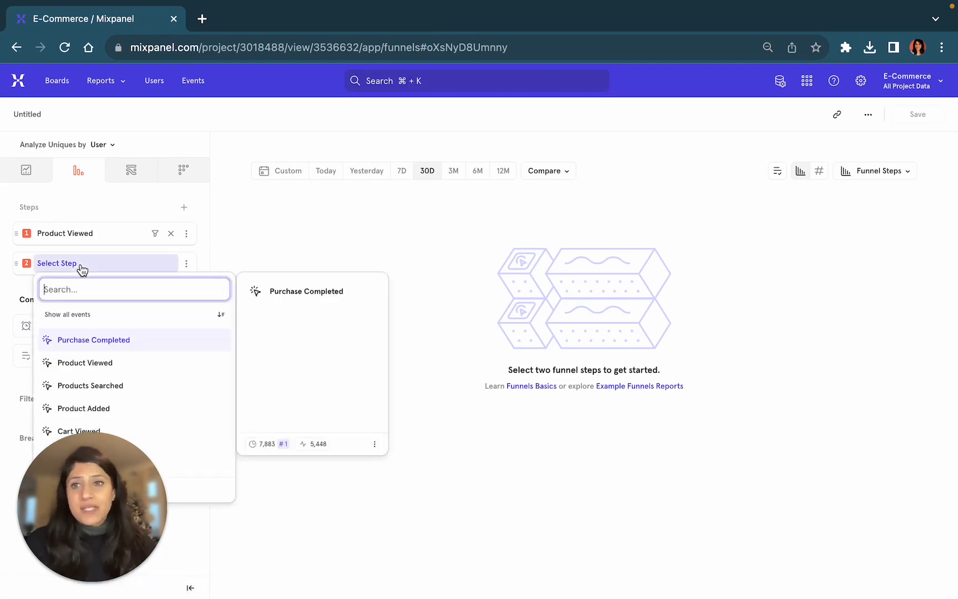
{"action": "mouse_move", "coordinate": [109, 348]}
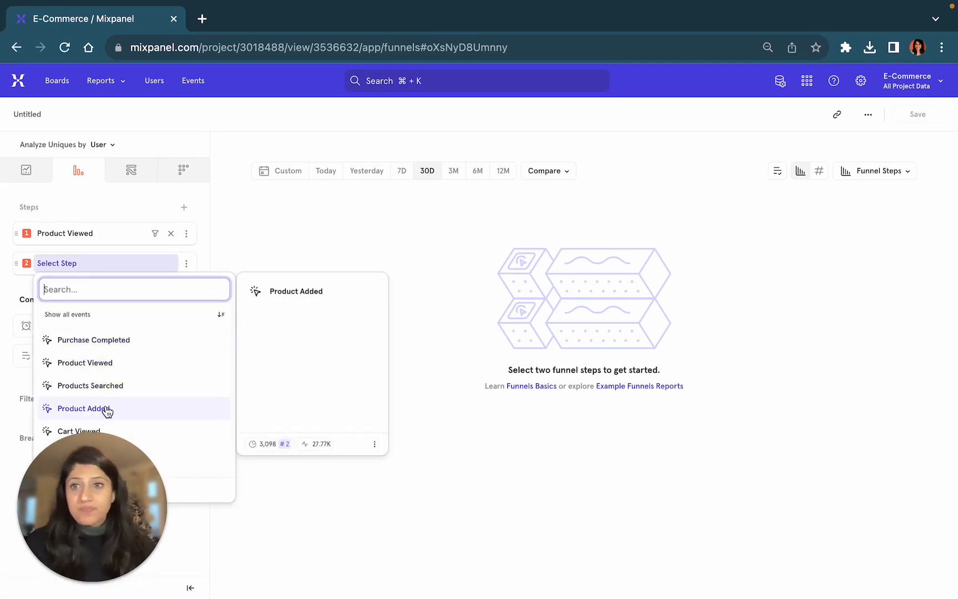
{"action": "left_click", "coordinate": [82, 408]}
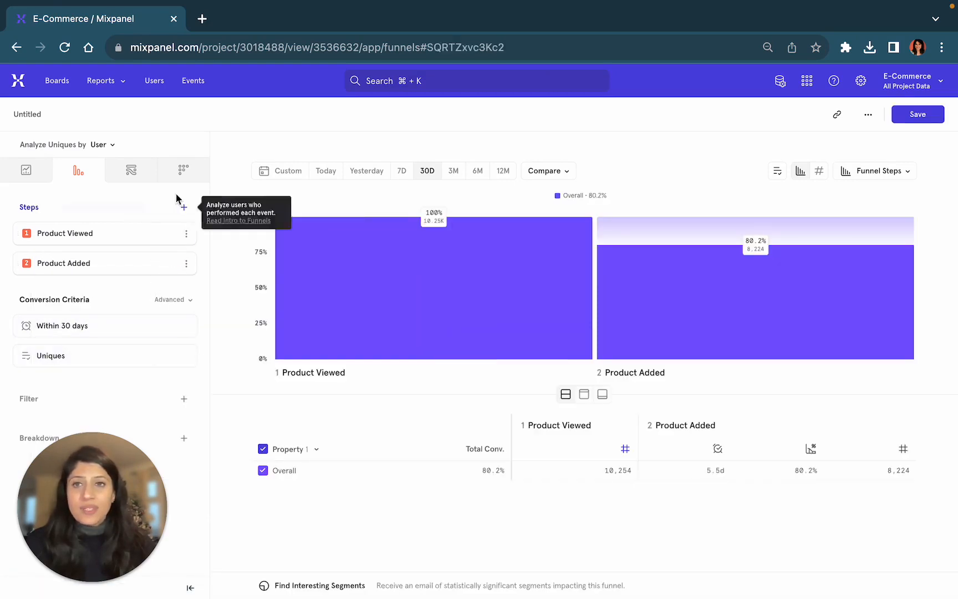
{"action": "left_click", "coordinate": [183, 207]}
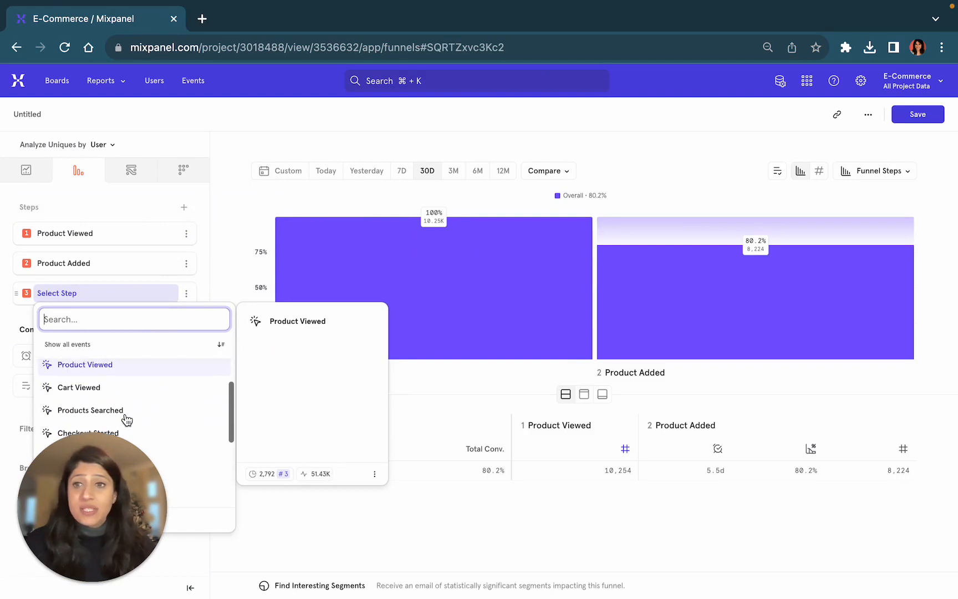
{"action": "mouse_move", "coordinate": [79, 387]}
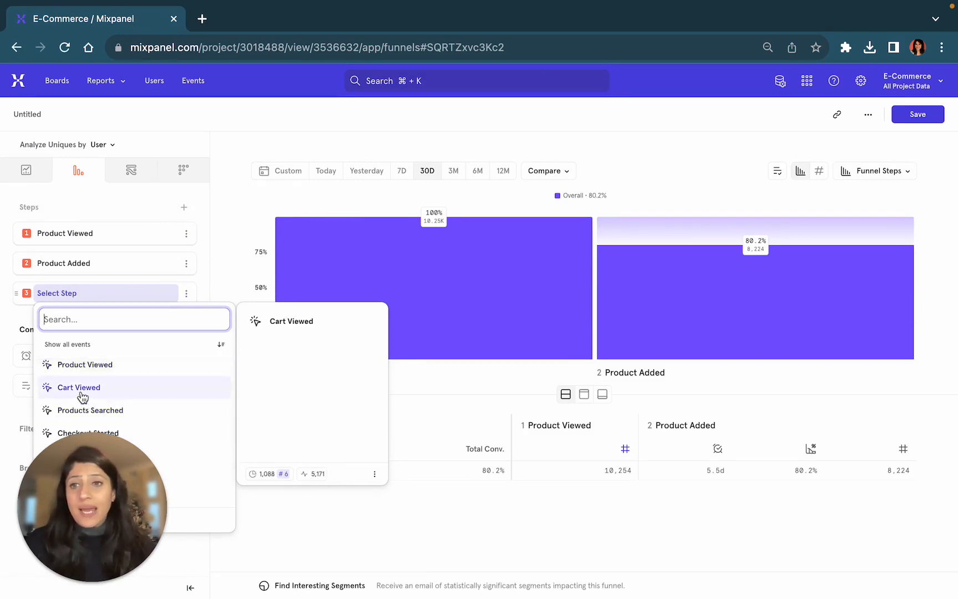
{"action": "left_click", "coordinate": [79, 388]}
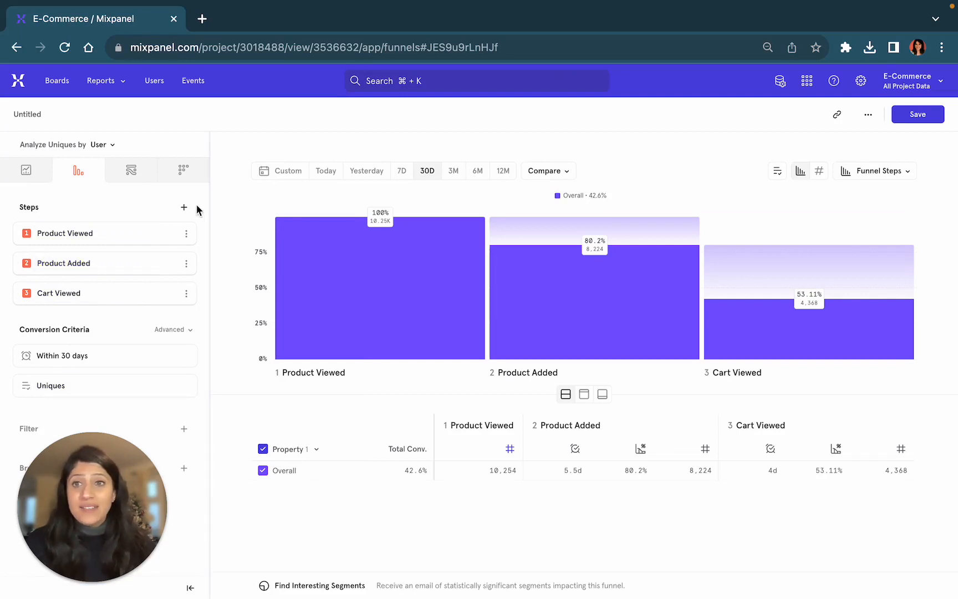
Step: Add Checkout Started and Purchase Completed as steps 4 and 5, giving 14.95% overall conversion
{"action": "type", "text": "ch"}
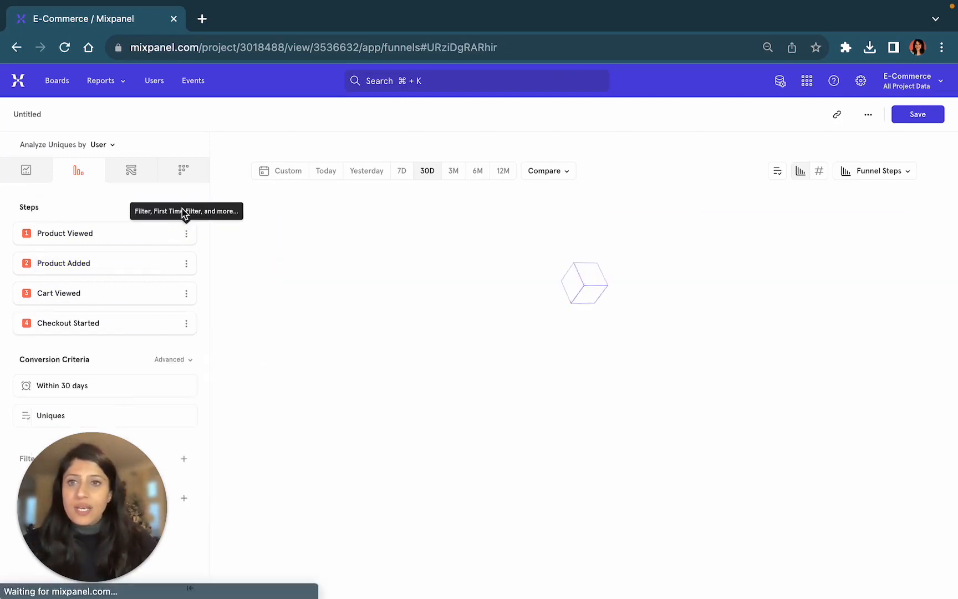
{"action": "type", "text": "purch"}
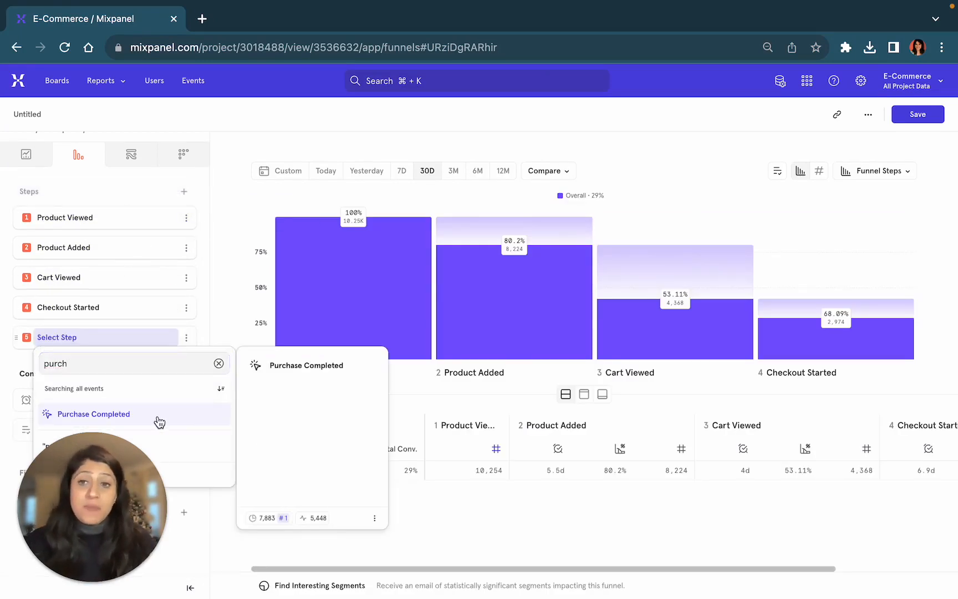
{"action": "left_click", "coordinate": [95, 414]}
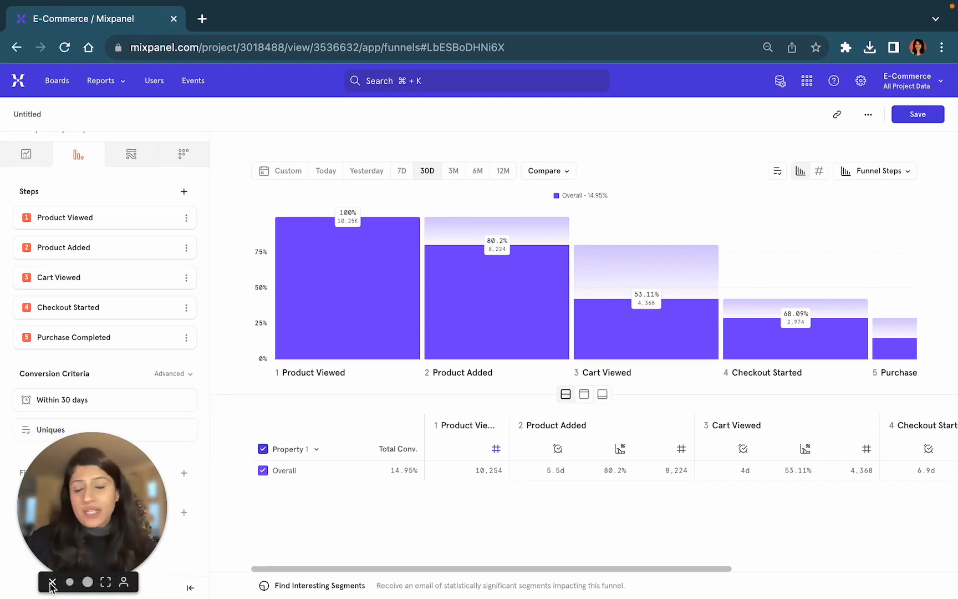
Step: Change the conversion window from 30 days to 1 day and apply it, dropping conversion to 1.47%
{"action": "left_click", "coordinate": [52, 583]}
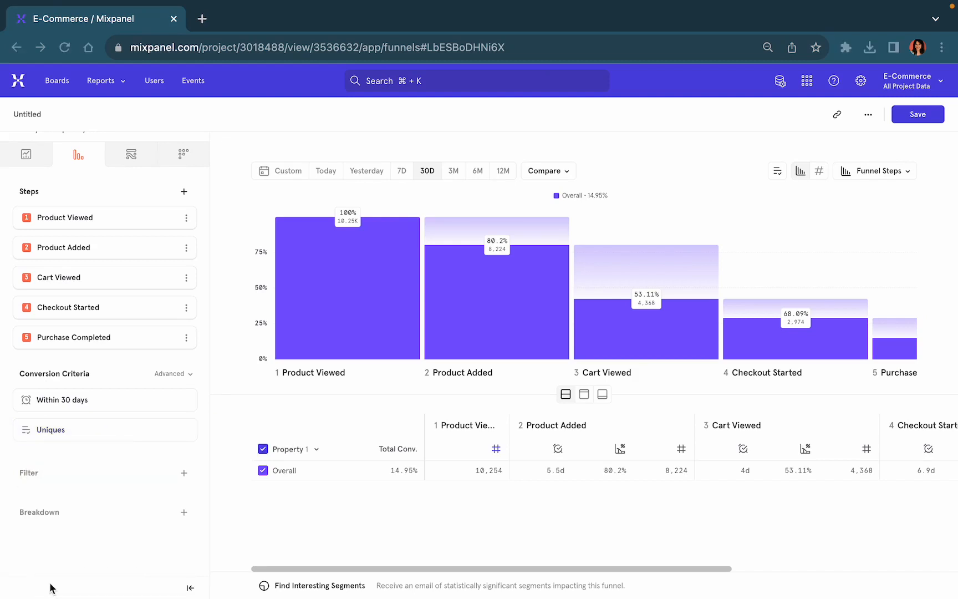
{"action": "mouse_move", "coordinate": [94, 220]}
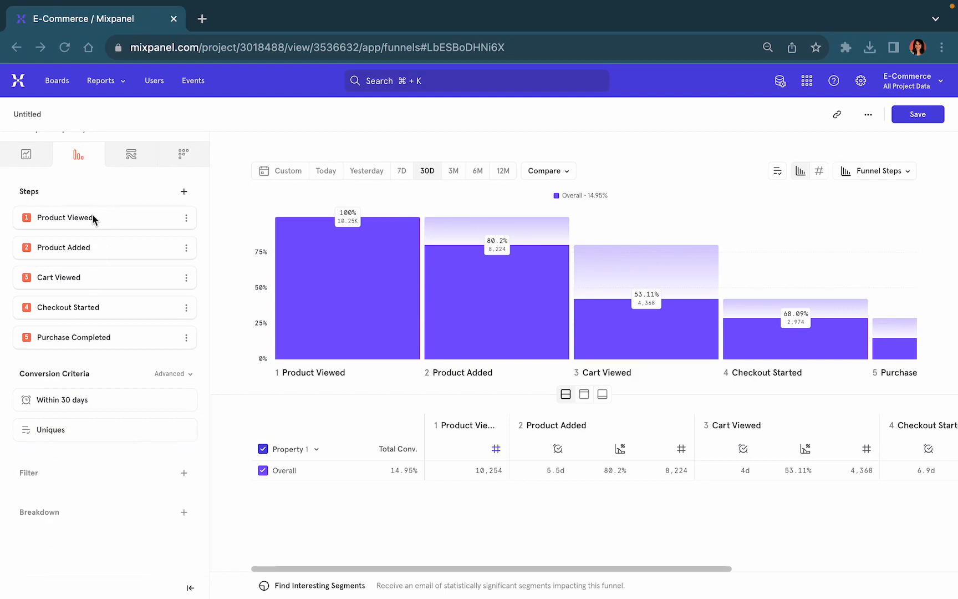
{"action": "mouse_move", "coordinate": [89, 404]}
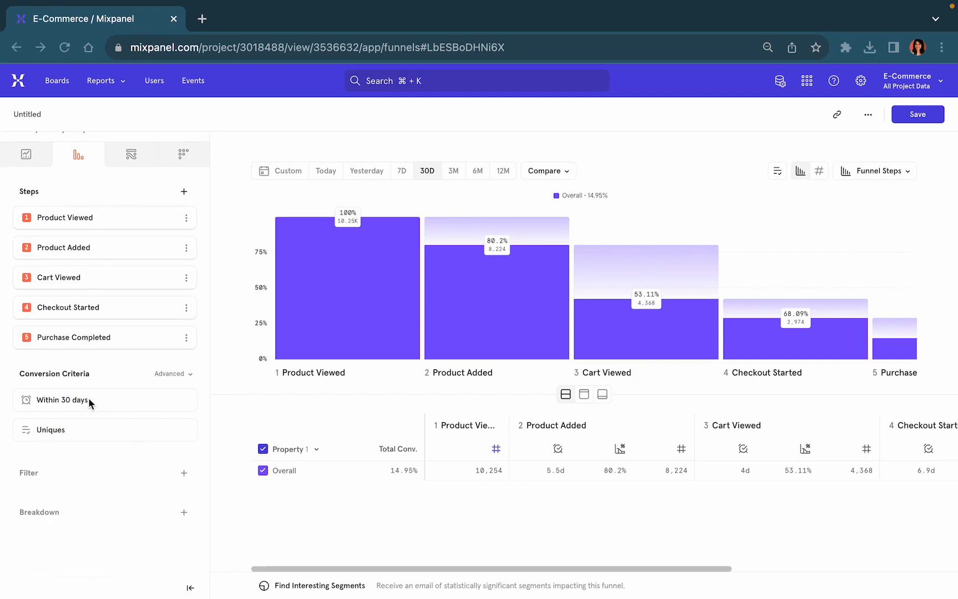
{"action": "left_click", "coordinate": [61, 399]}
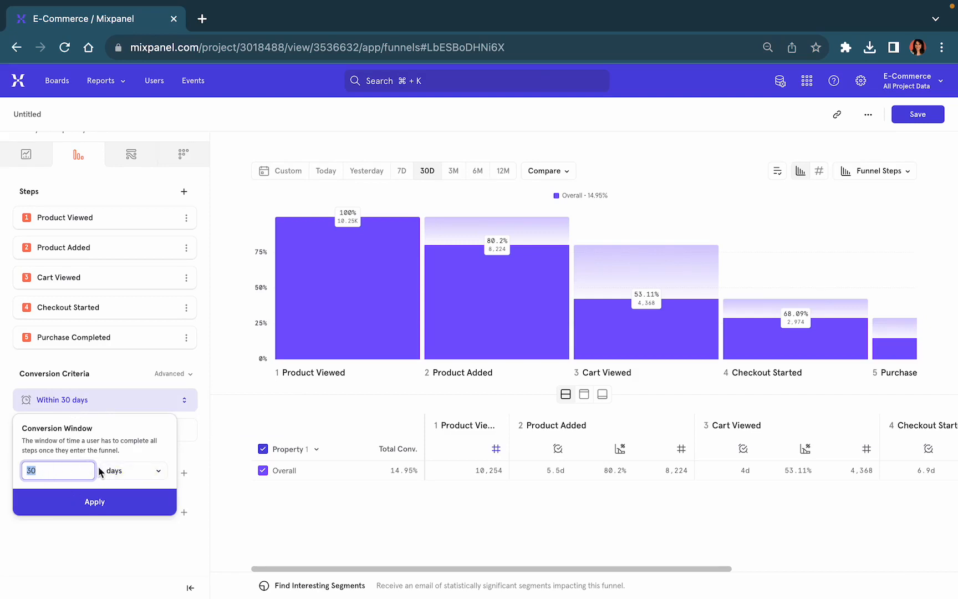
{"action": "type", "text": "1"}
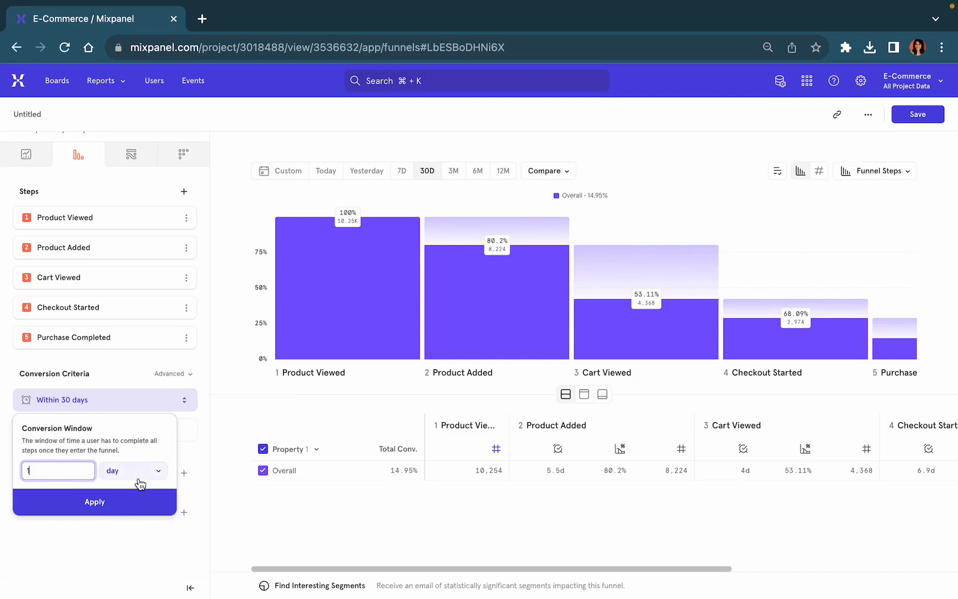
{"action": "left_click", "coordinate": [128, 470]}
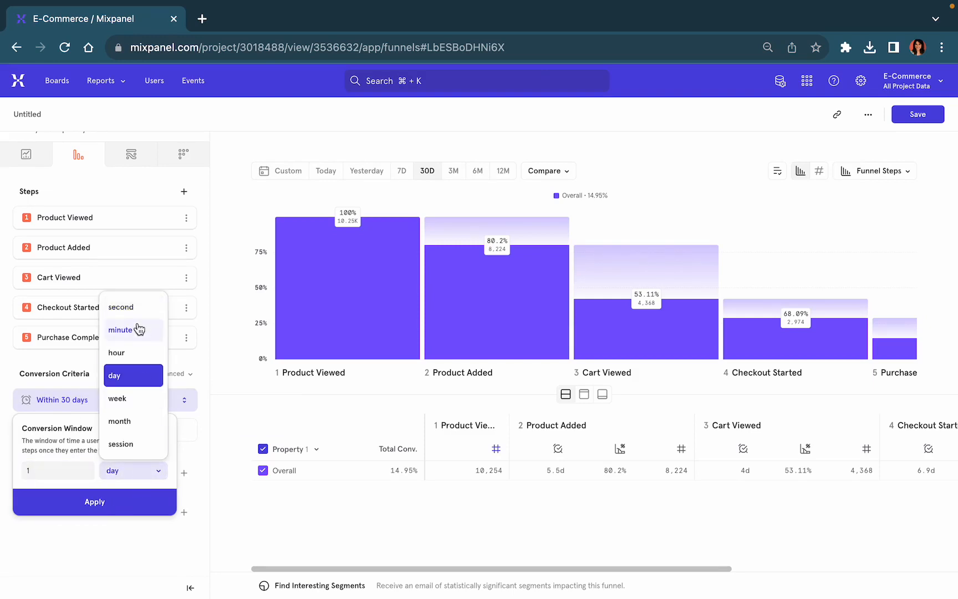
{"action": "mouse_move", "coordinate": [134, 357]}
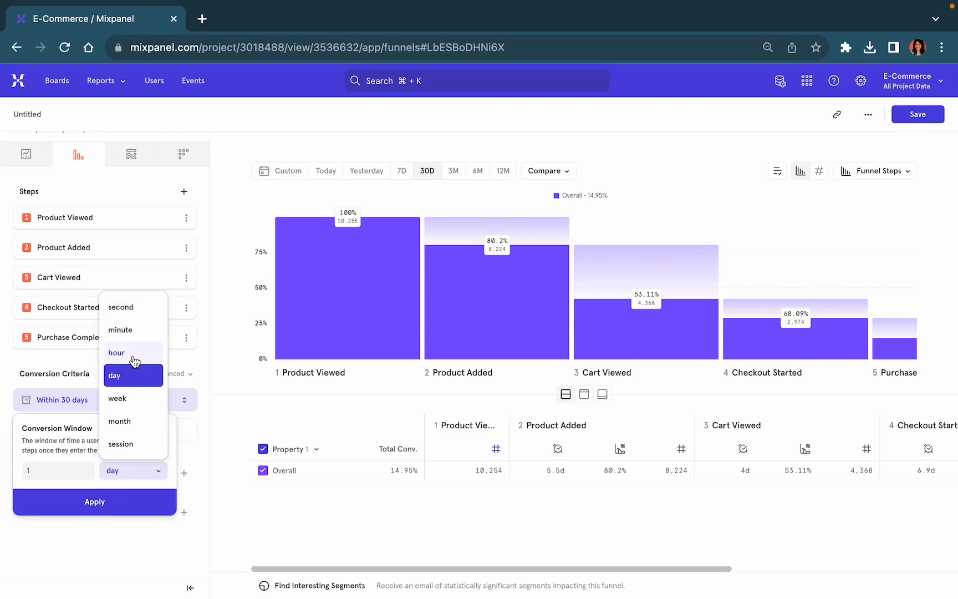
{"action": "mouse_move", "coordinate": [129, 421]}
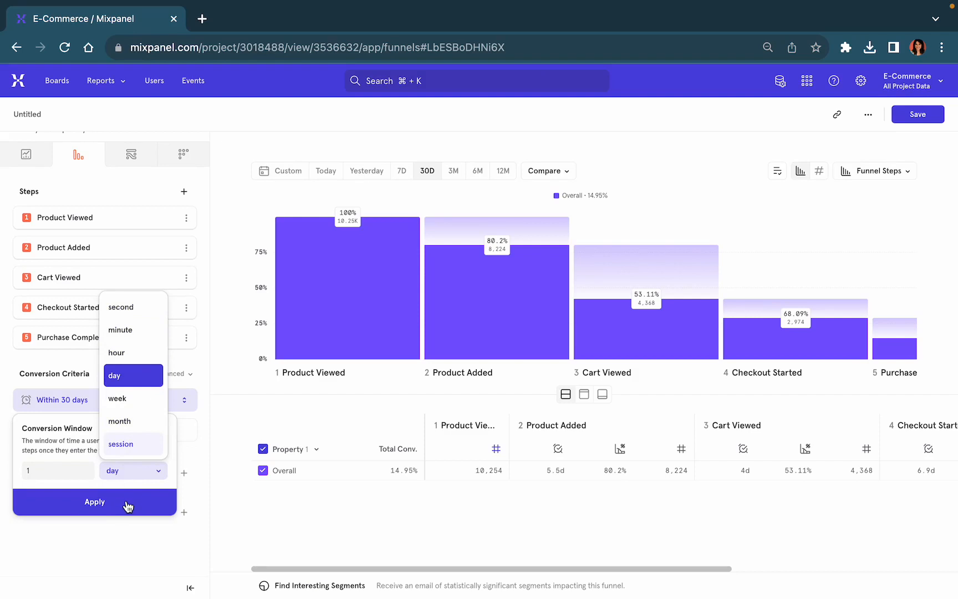
{"action": "left_click", "coordinate": [94, 501]}
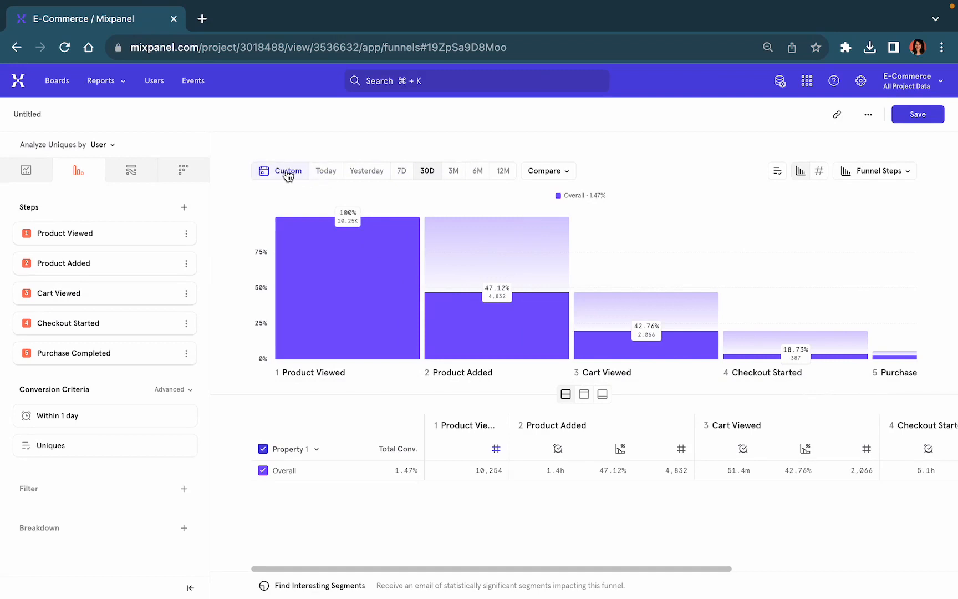
Step: Bring up the breakdown property picker for the five-step funnel
{"action": "left_click", "coordinate": [288, 171]}
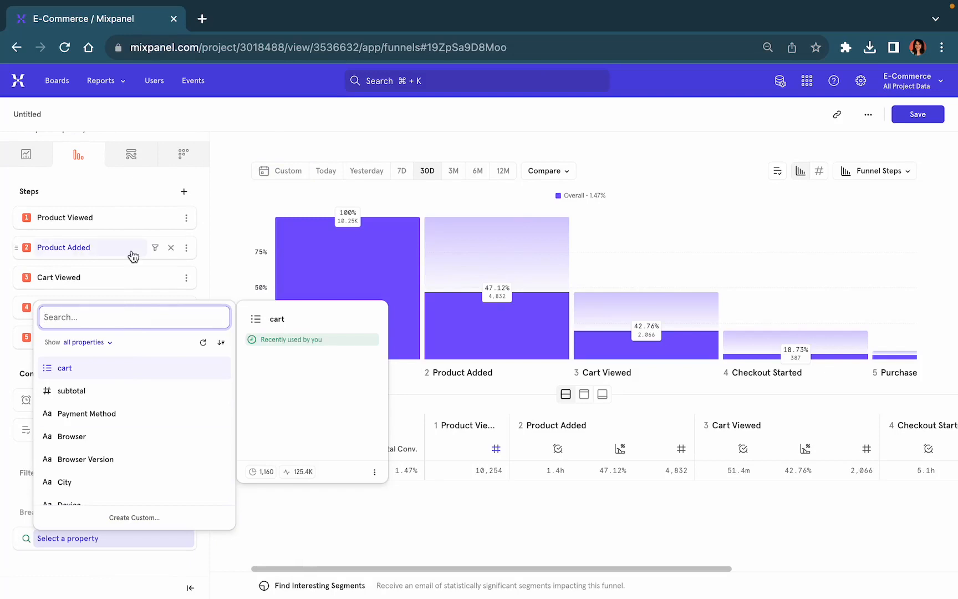
Step: Break the funnel down by UTM Campaign, found by searching 'utm'
{"action": "type", "text": "utm"}
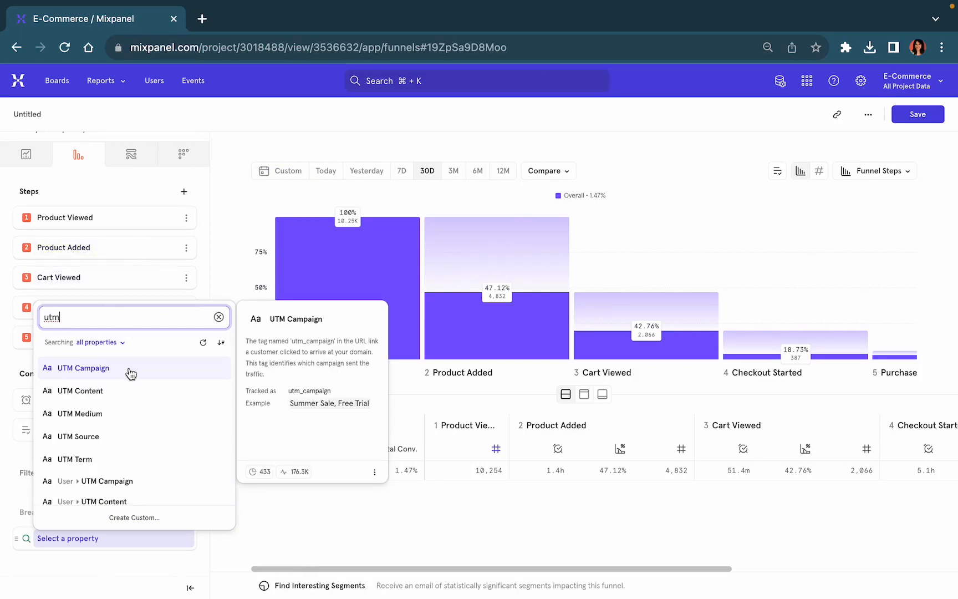
{"action": "left_click", "coordinate": [82, 367]}
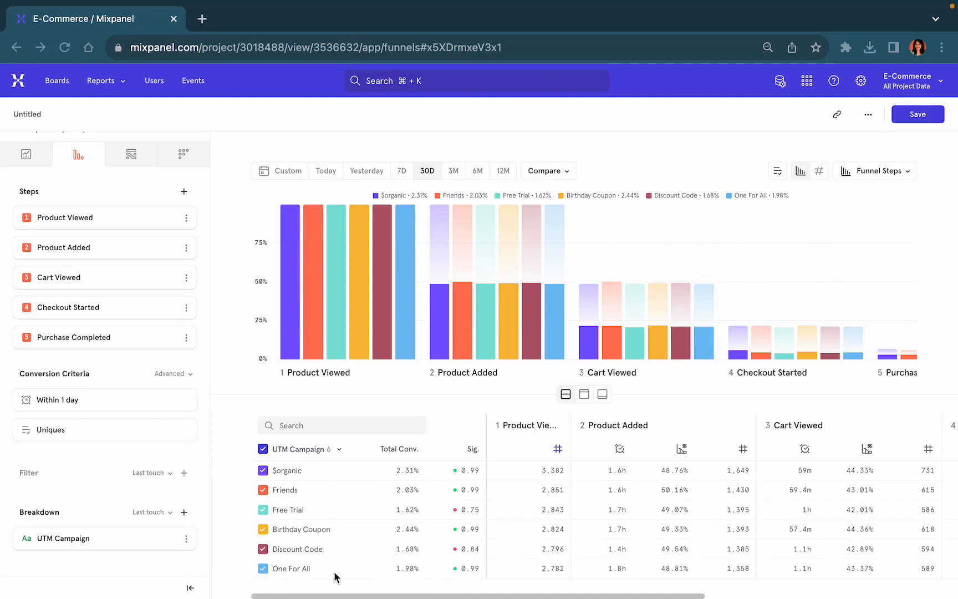
{"action": "mouse_move", "coordinate": [400, 536]}
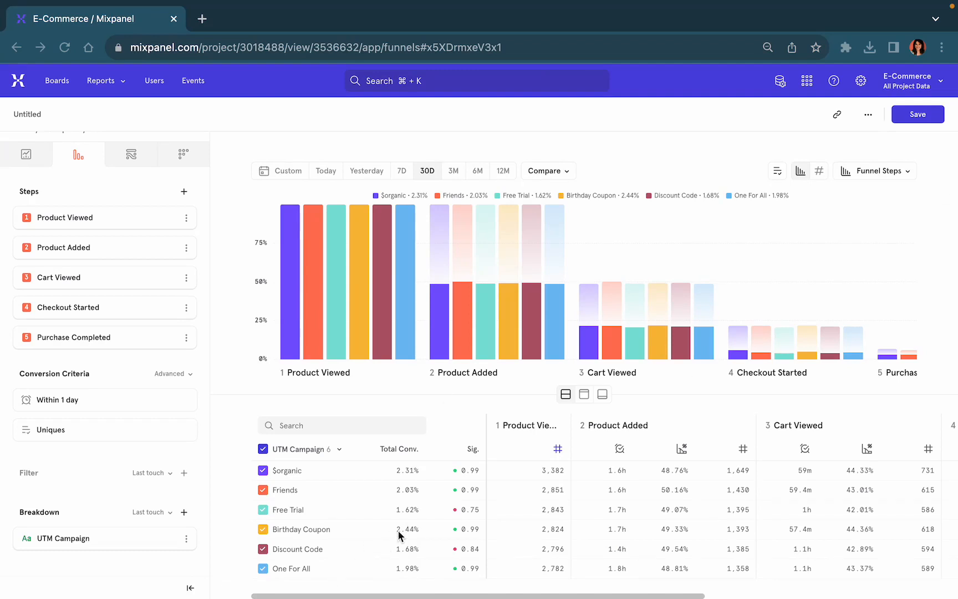
{"action": "mouse_move", "coordinate": [564, 543]}
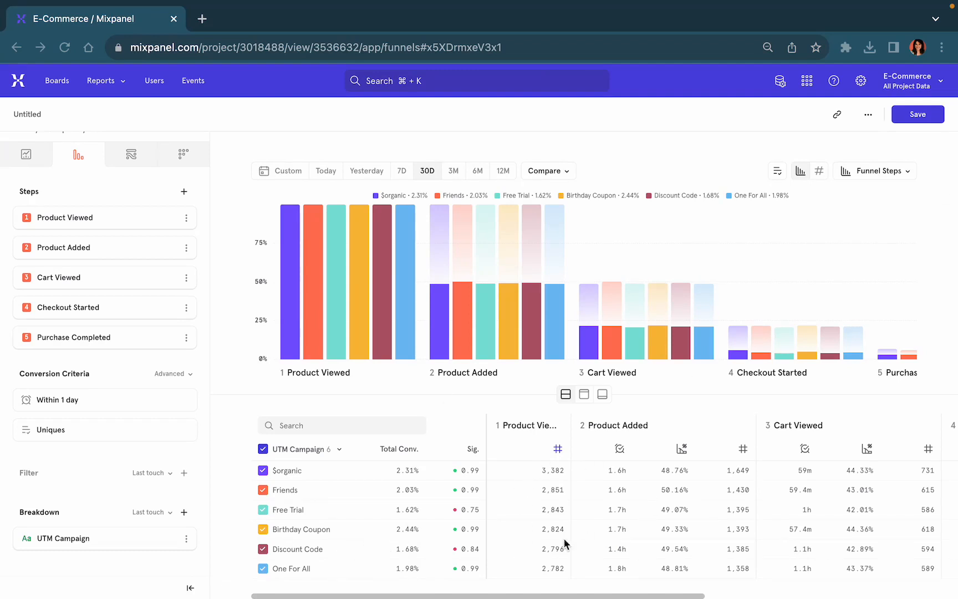
{"action": "mouse_move", "coordinate": [649, 499]}
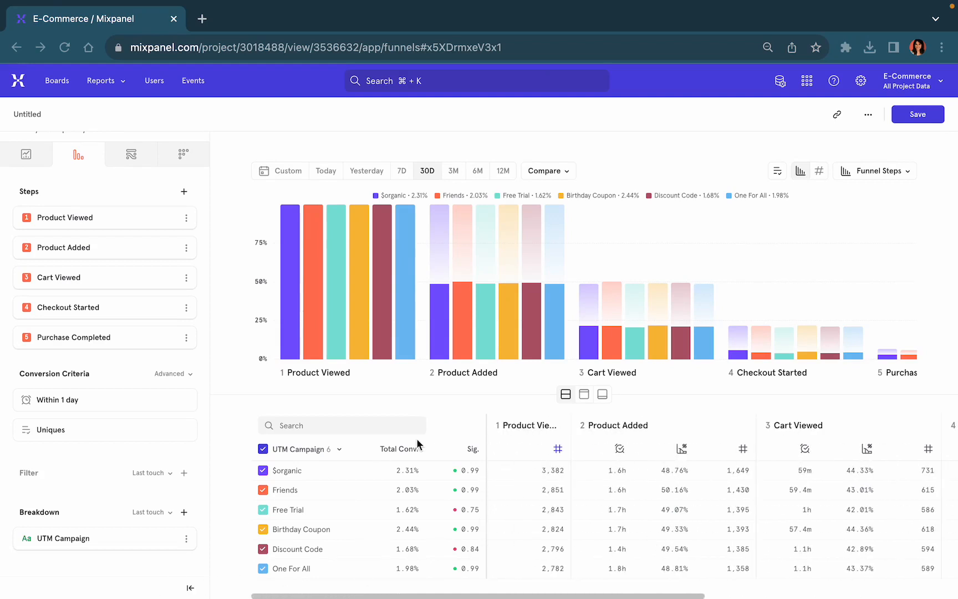
{"action": "mouse_move", "coordinate": [159, 565]}
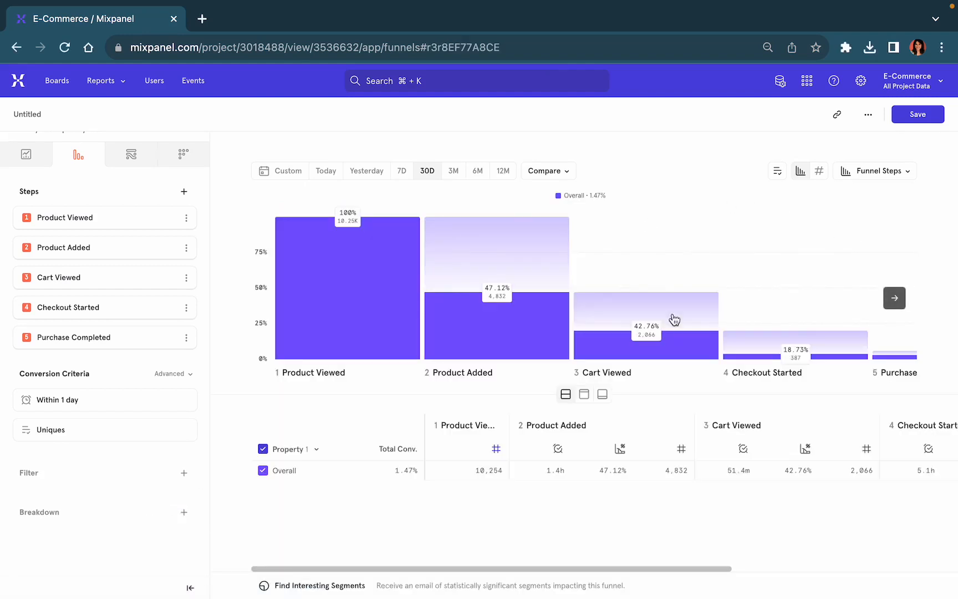
Step: Switch the report to Funnel Trends and cancel an annotation on the daily conversion chart
{"action": "left_click", "coordinate": [876, 171]}
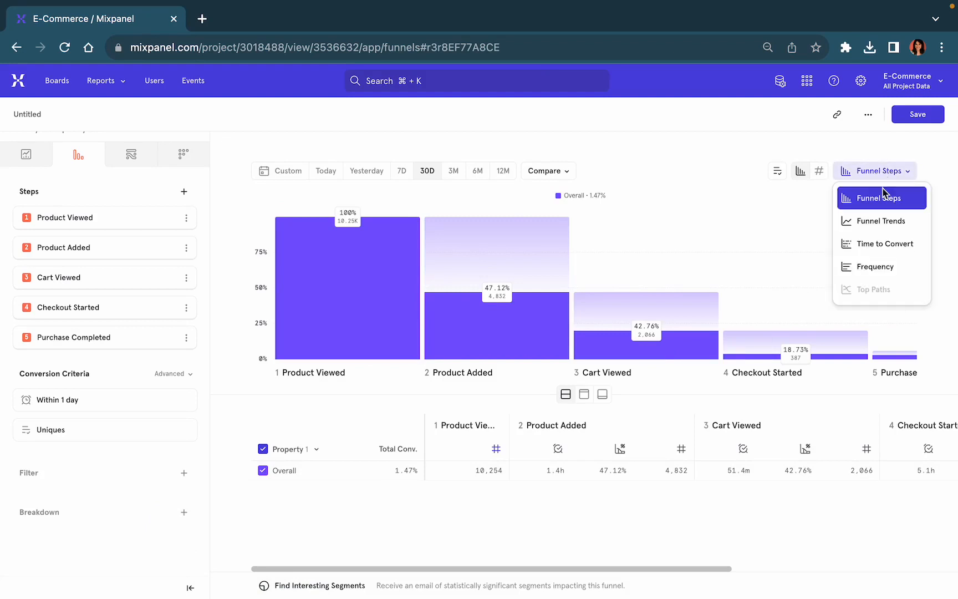
{"action": "left_click", "coordinate": [879, 220]}
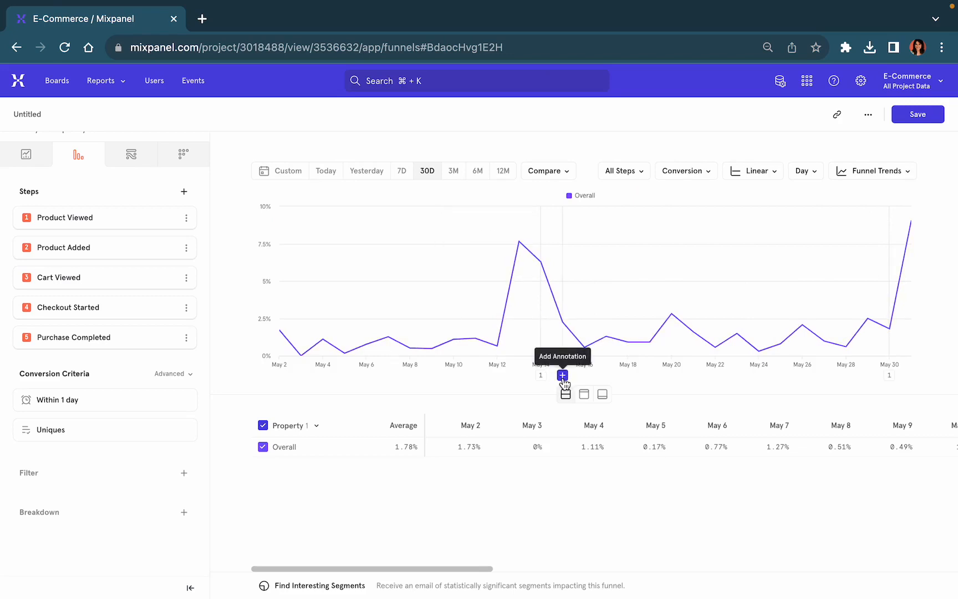
{"action": "left_click", "coordinate": [561, 375]}
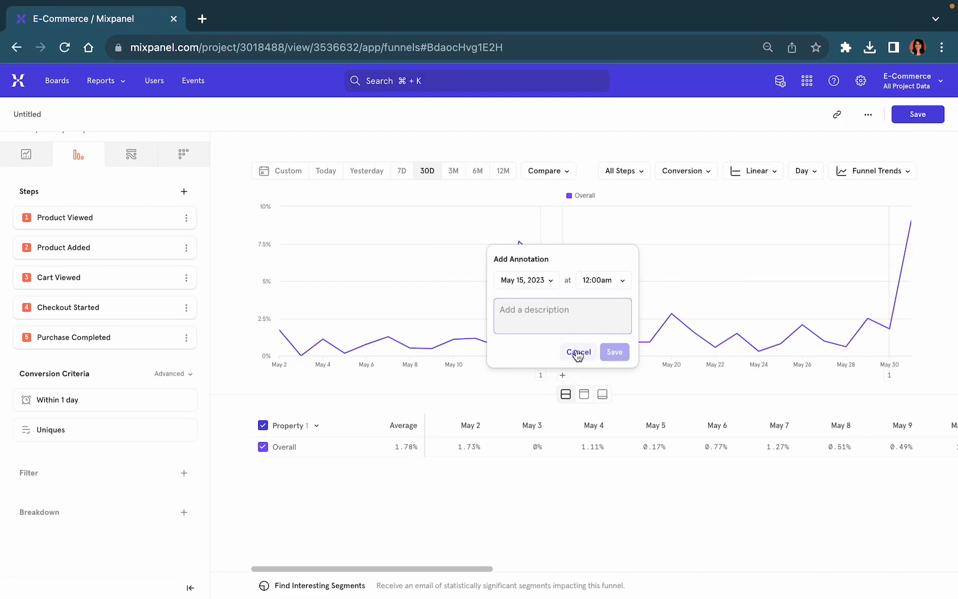
{"action": "left_click", "coordinate": [578, 352]}
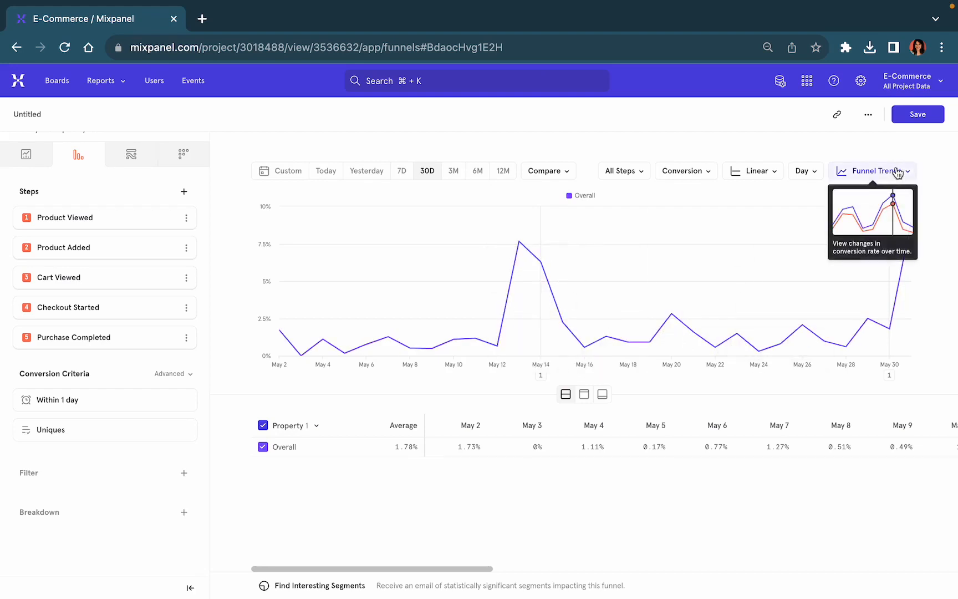
Step: Switch to Time to Convert, try the Median view, then return to the Distribution
{"action": "left_click", "coordinate": [874, 171]}
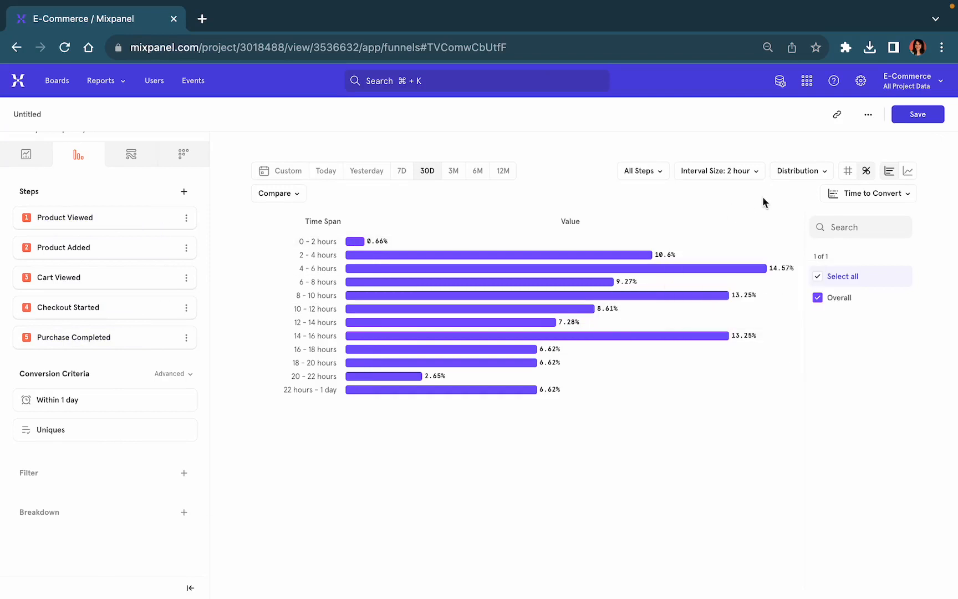
{"action": "left_click", "coordinate": [801, 170]}
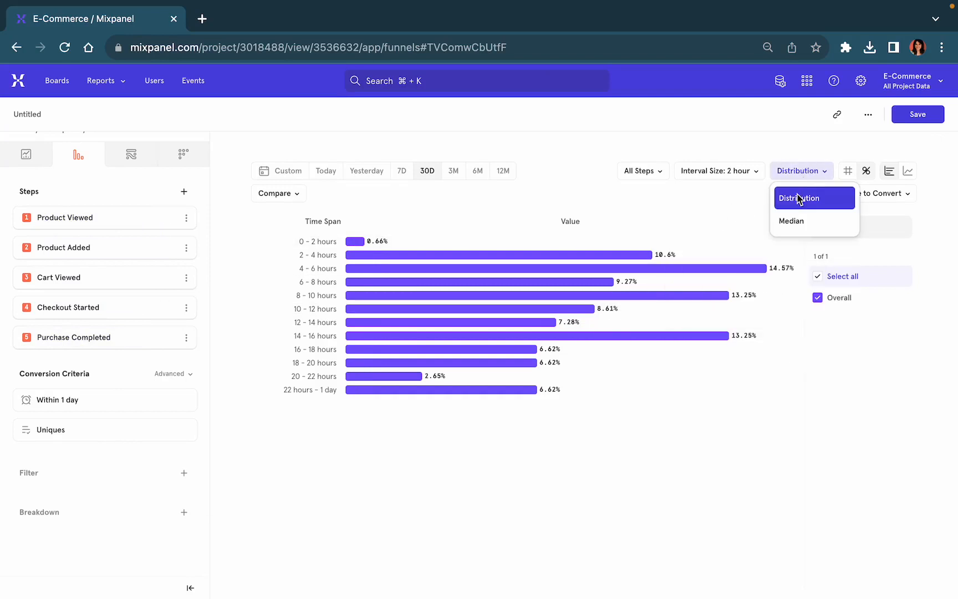
{"action": "left_click", "coordinate": [792, 221]}
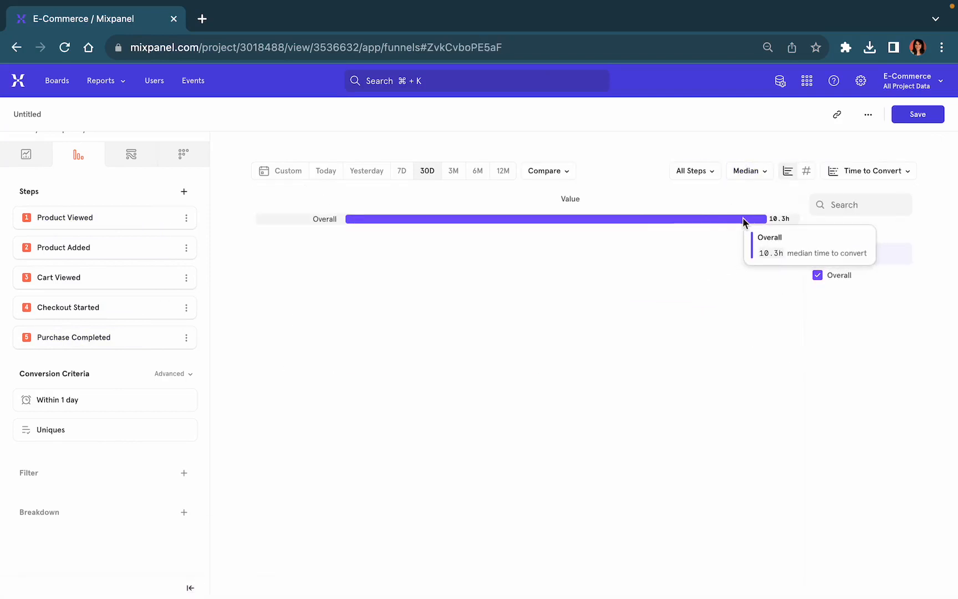
{"action": "left_click", "coordinate": [746, 171]}
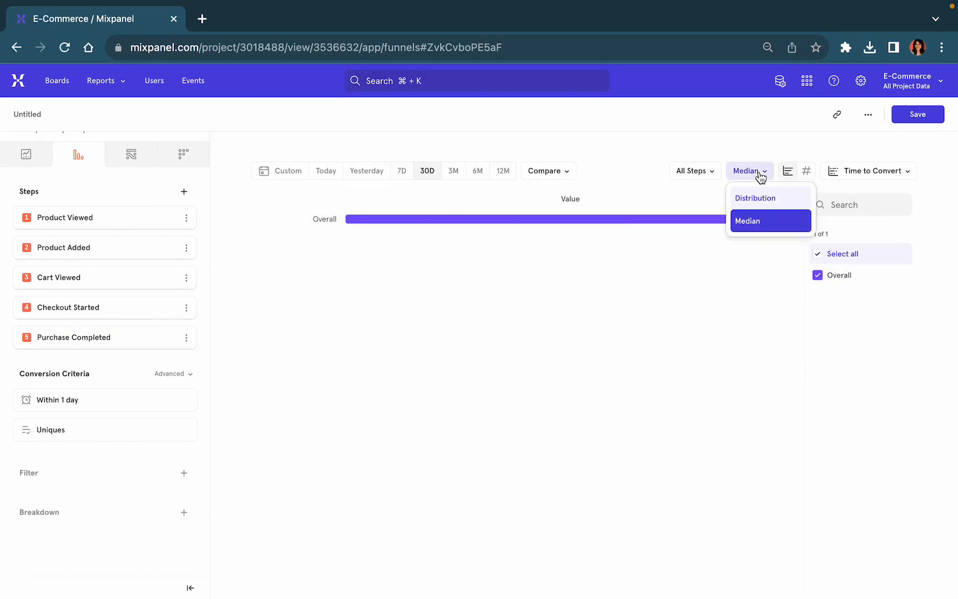
{"action": "left_click", "coordinate": [757, 197]}
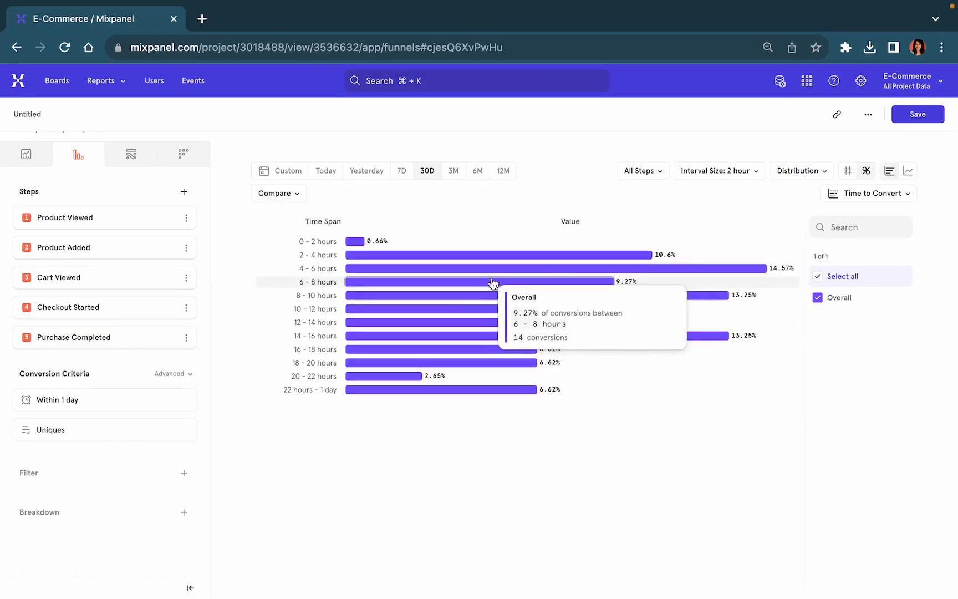
{"action": "mouse_move", "coordinate": [505, 271]}
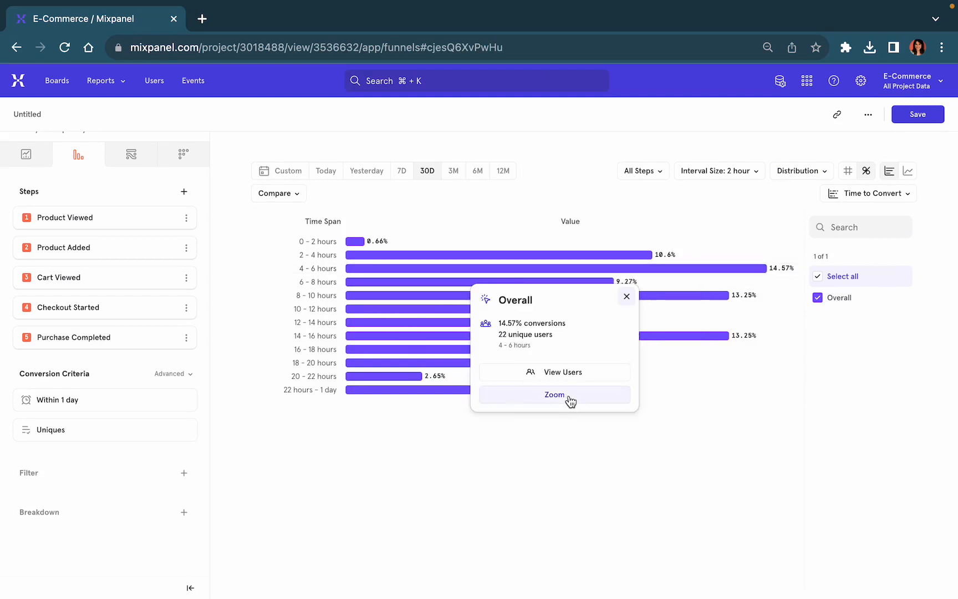
Step: Zoom the distribution into the 4–6 hour span in 10-minute intervals
{"action": "left_click", "coordinate": [555, 394]}
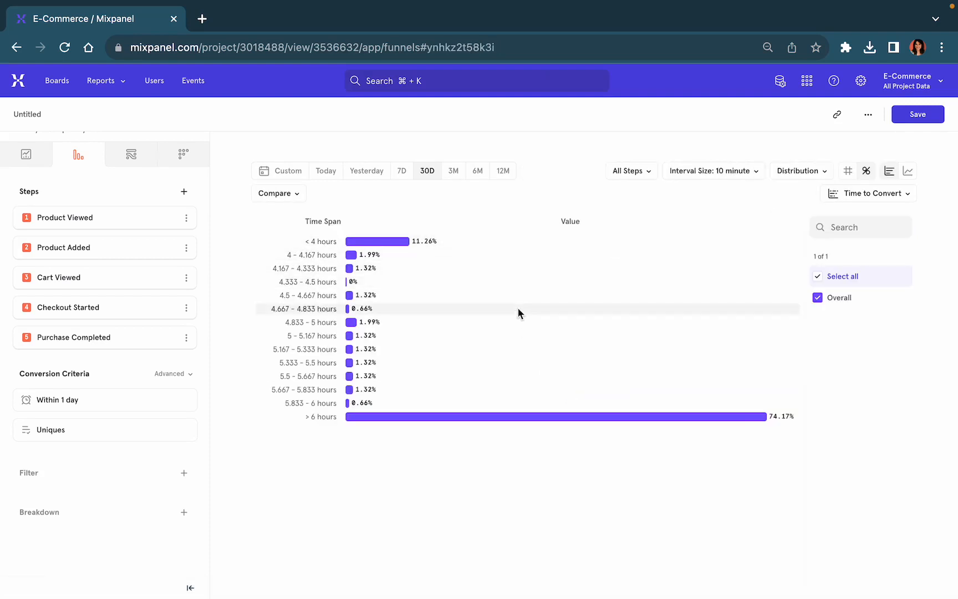
{"action": "mouse_move", "coordinate": [401, 256]}
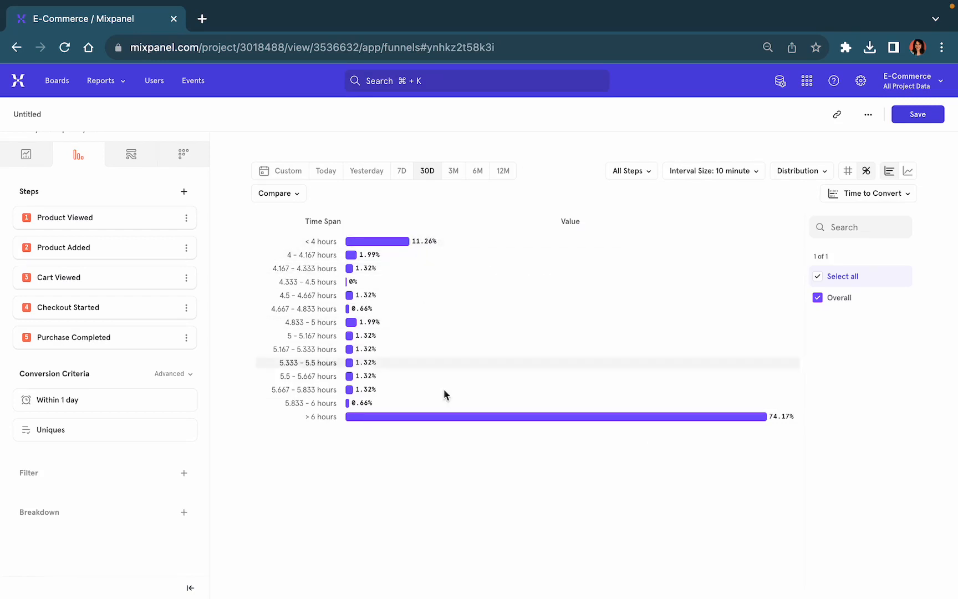
{"action": "mouse_move", "coordinate": [754, 197]}
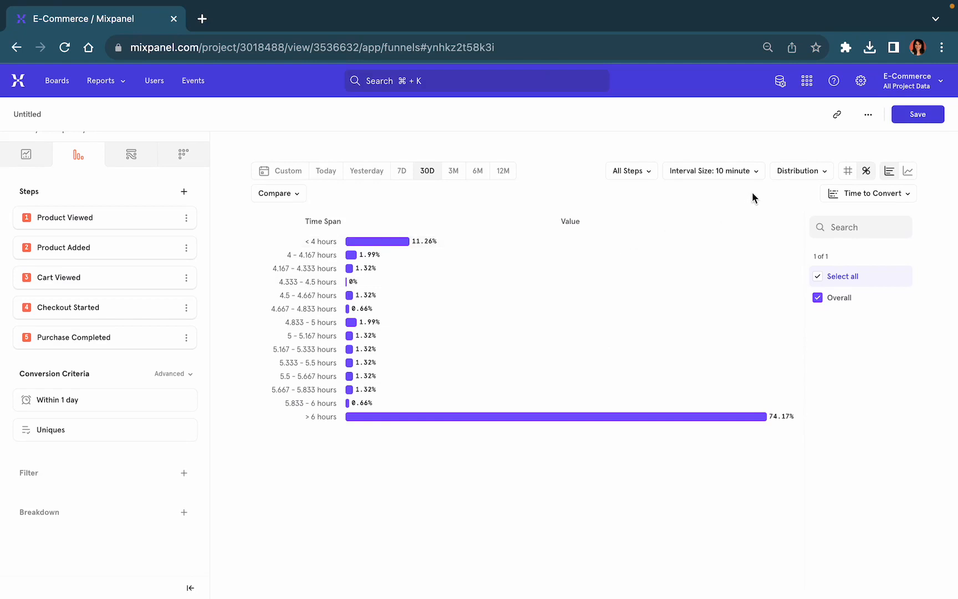
{"action": "left_click", "coordinate": [630, 171]}
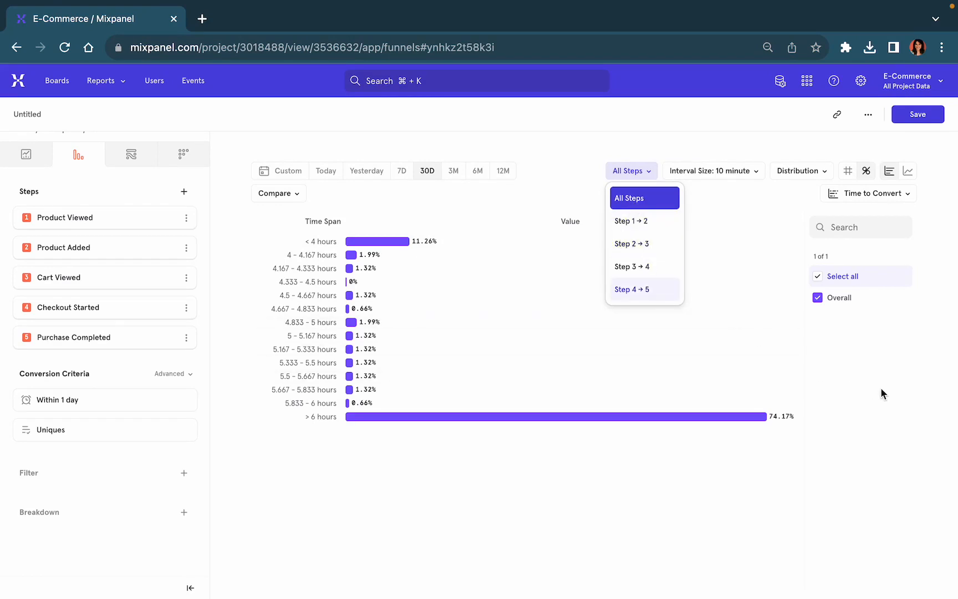
Step: Show the Frequency view limited to Step 4 → 5, where 2 occurrences lead at 25.17%
{"action": "left_click", "coordinate": [868, 193]}
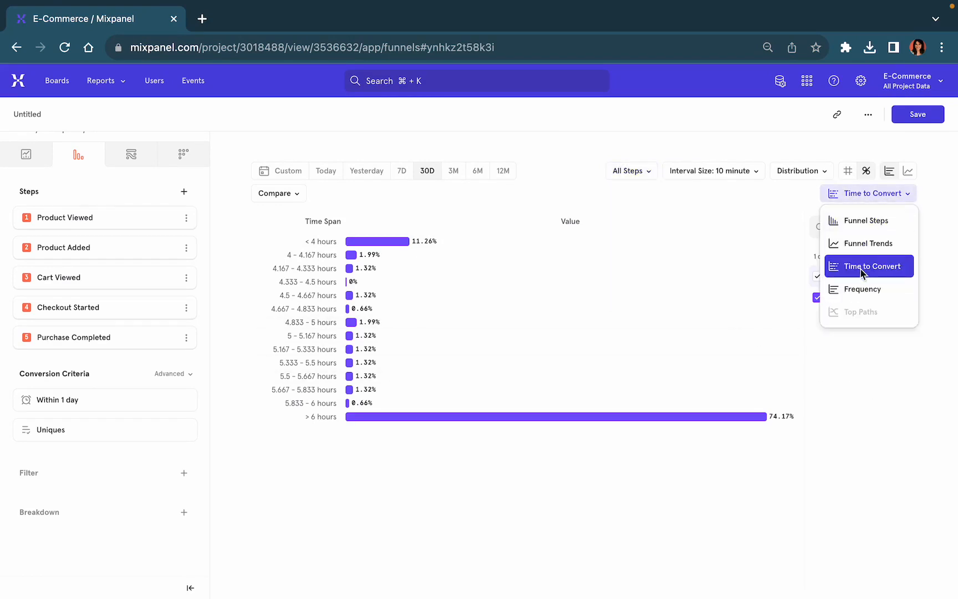
{"action": "left_click", "coordinate": [863, 289]}
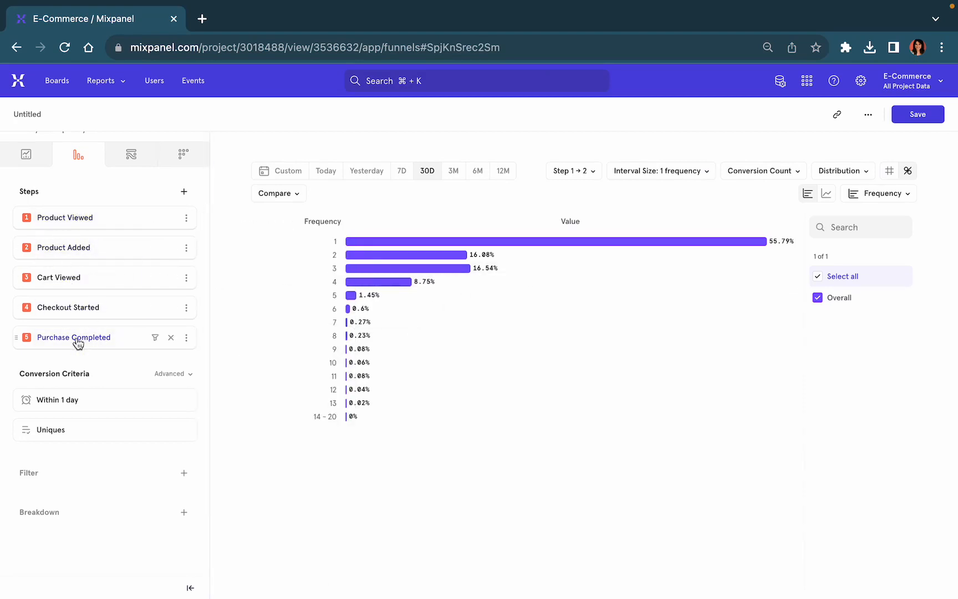
{"action": "mouse_move", "coordinate": [94, 237]}
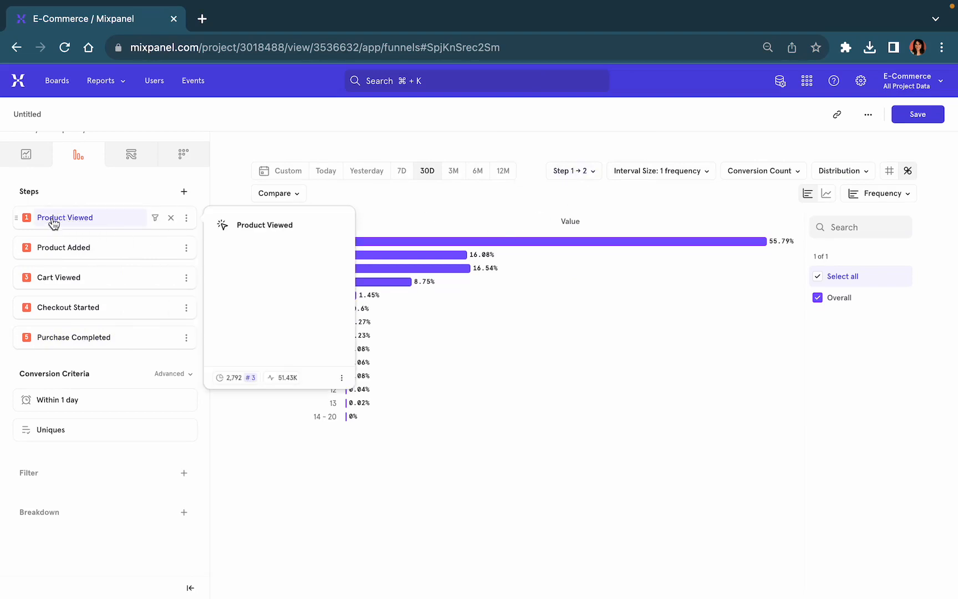
{"action": "mouse_move", "coordinate": [63, 247]}
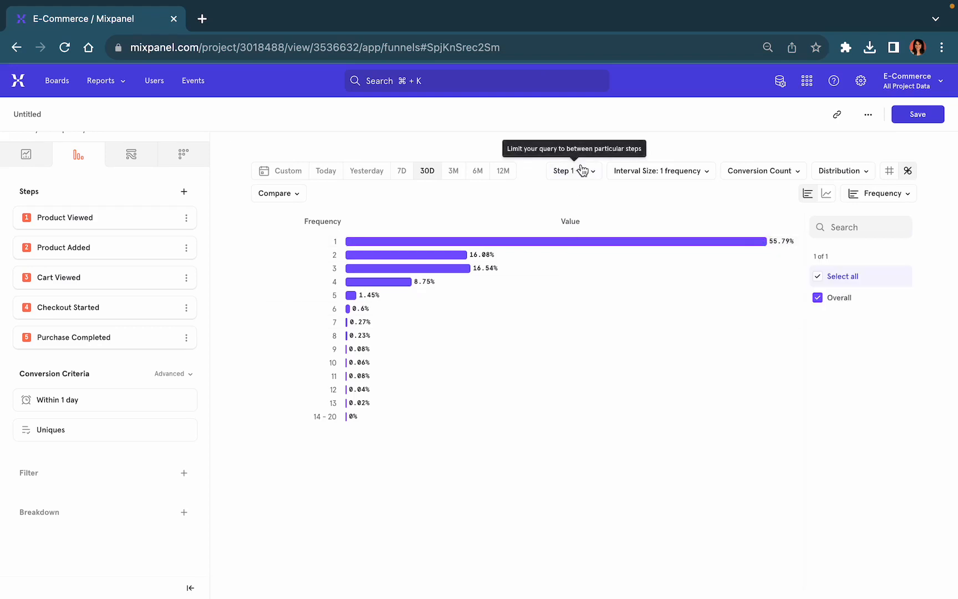
{"action": "left_click", "coordinate": [570, 171]}
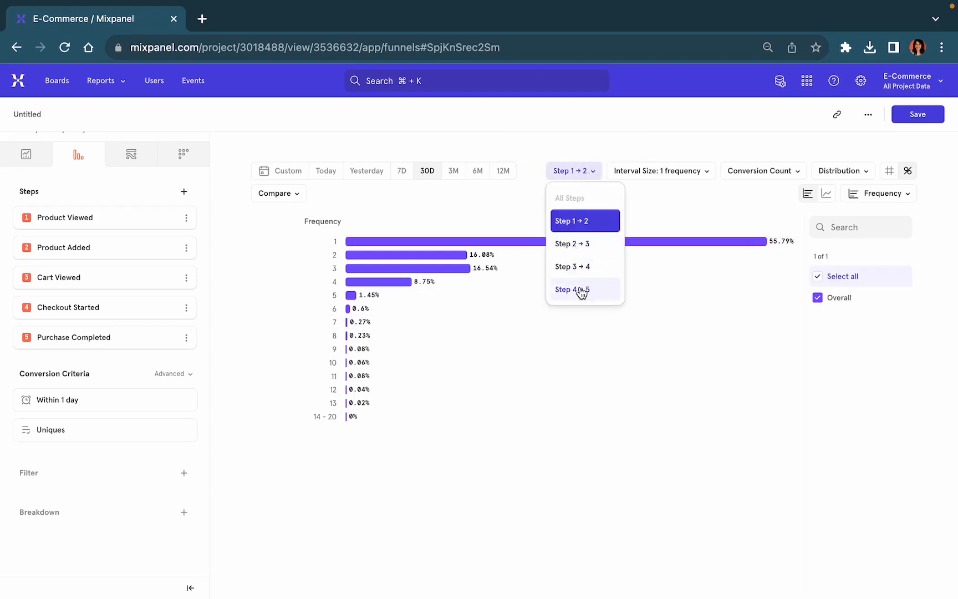
{"action": "left_click", "coordinate": [575, 289]}
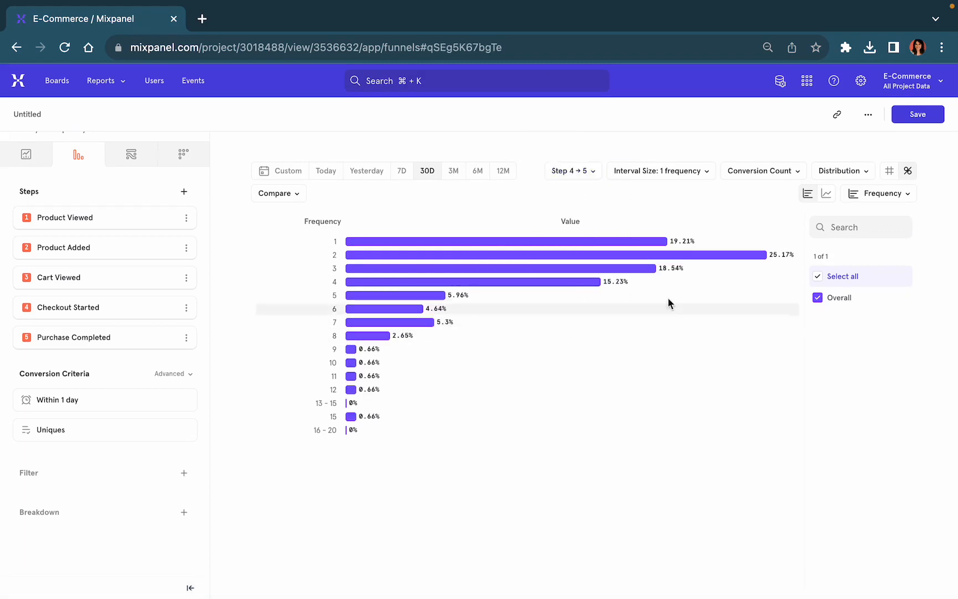
{"action": "mouse_move", "coordinate": [715, 255]}
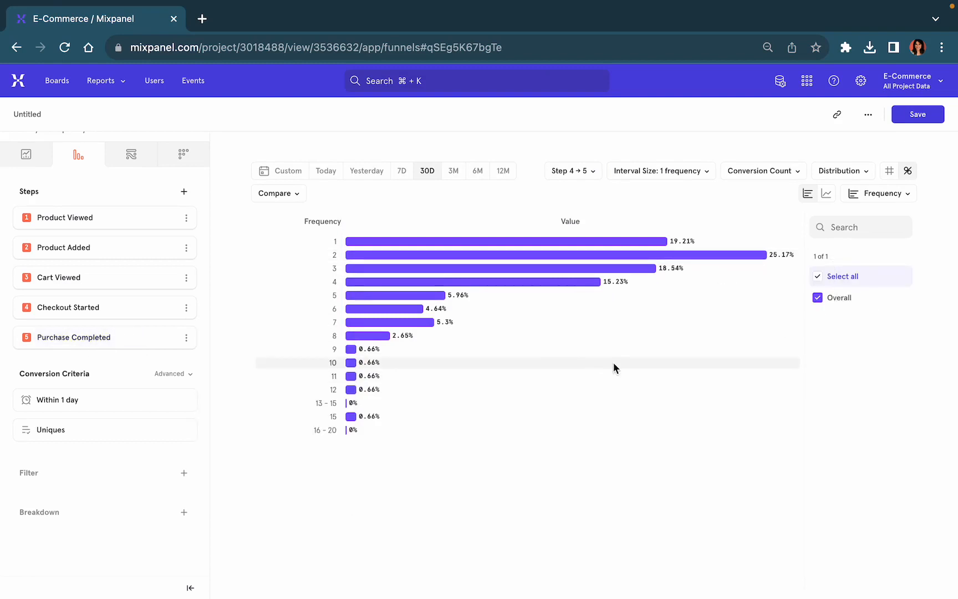
{"action": "mouse_move", "coordinate": [610, 255]}
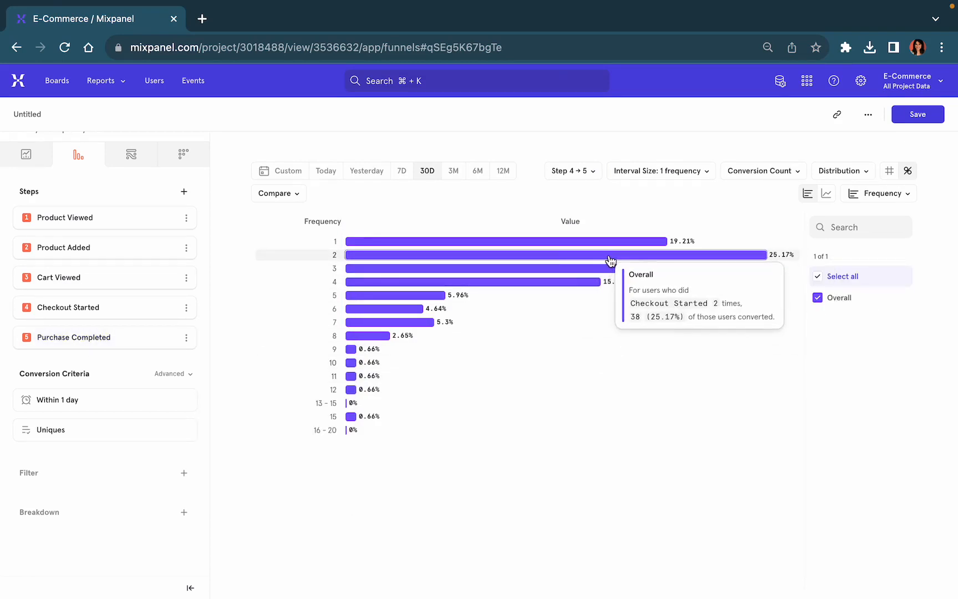